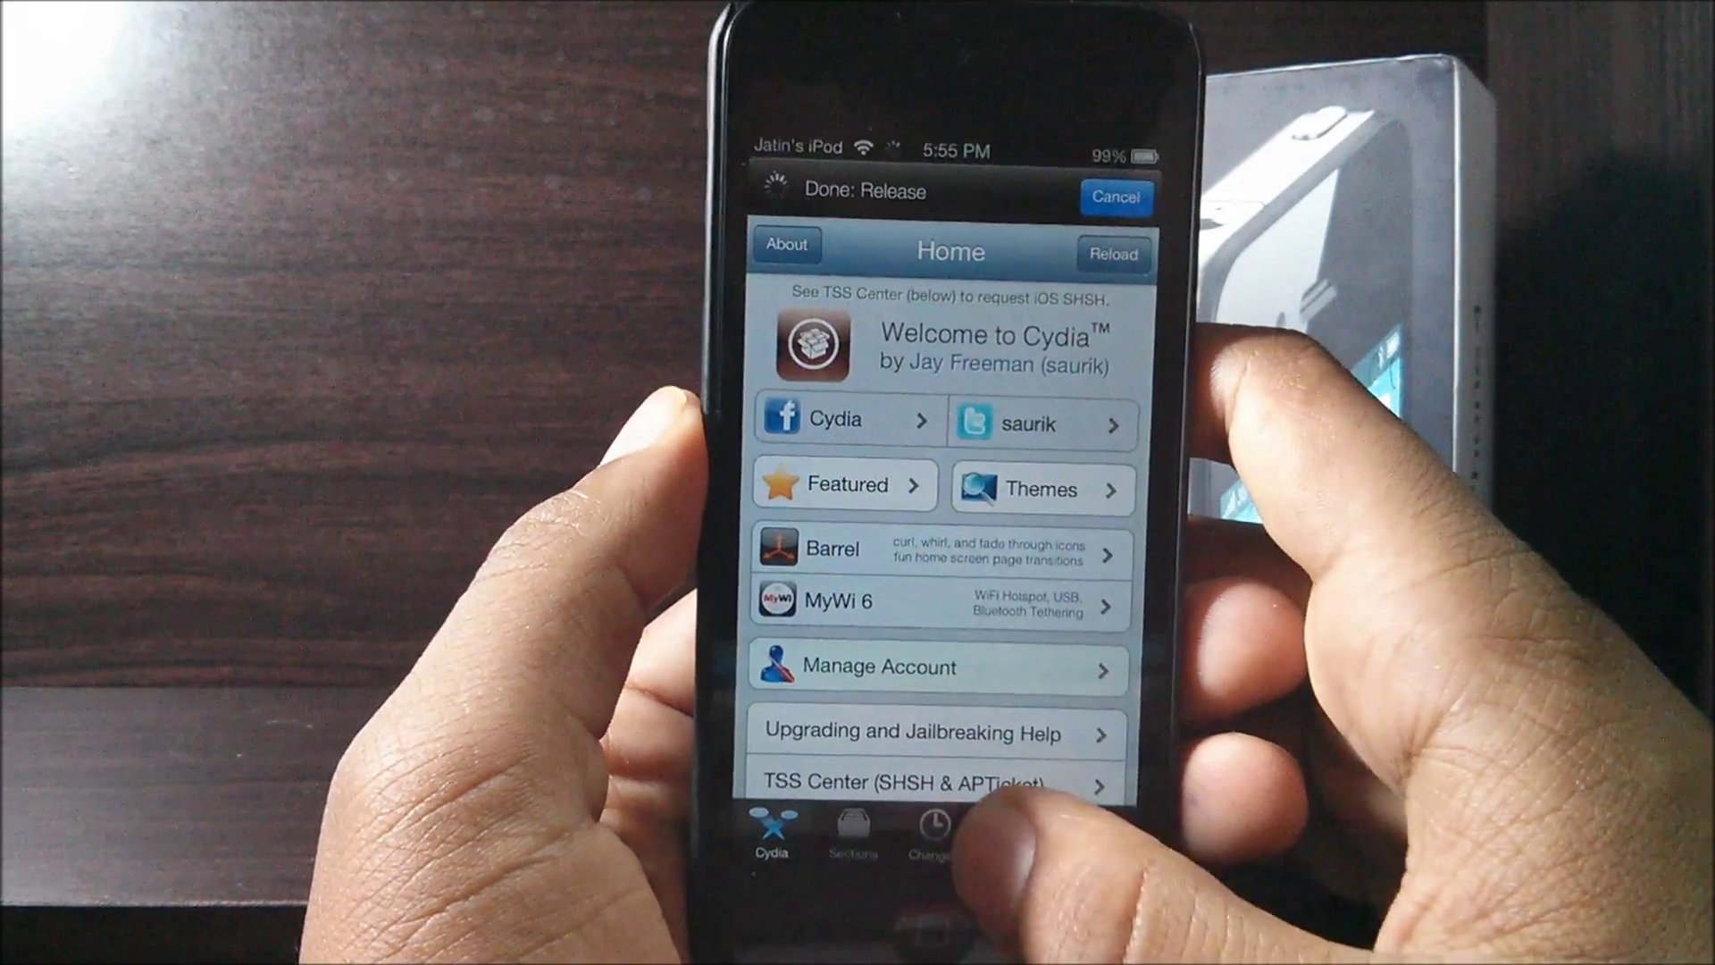
{"action": "left_click", "coordinate": [1012, 847]}
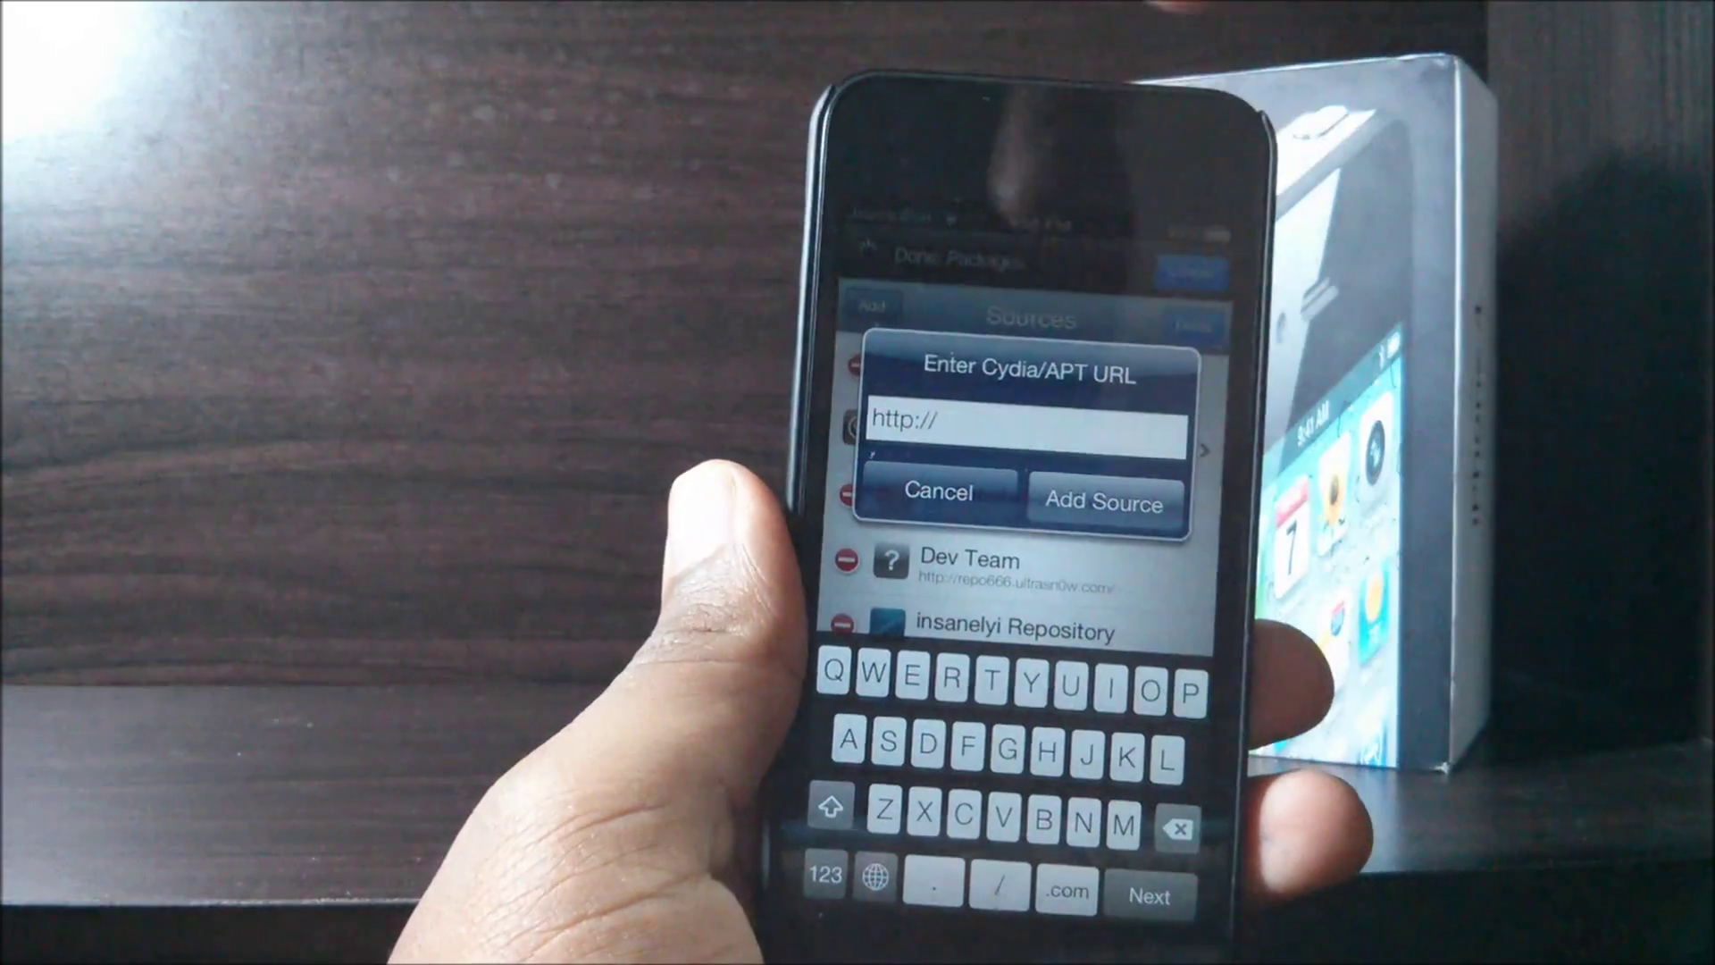
Cancel the Cydia/APT URL prompt and scroll down the Sources list to the 25PP repository
{"action": "left_click", "coordinate": [1104, 503]}
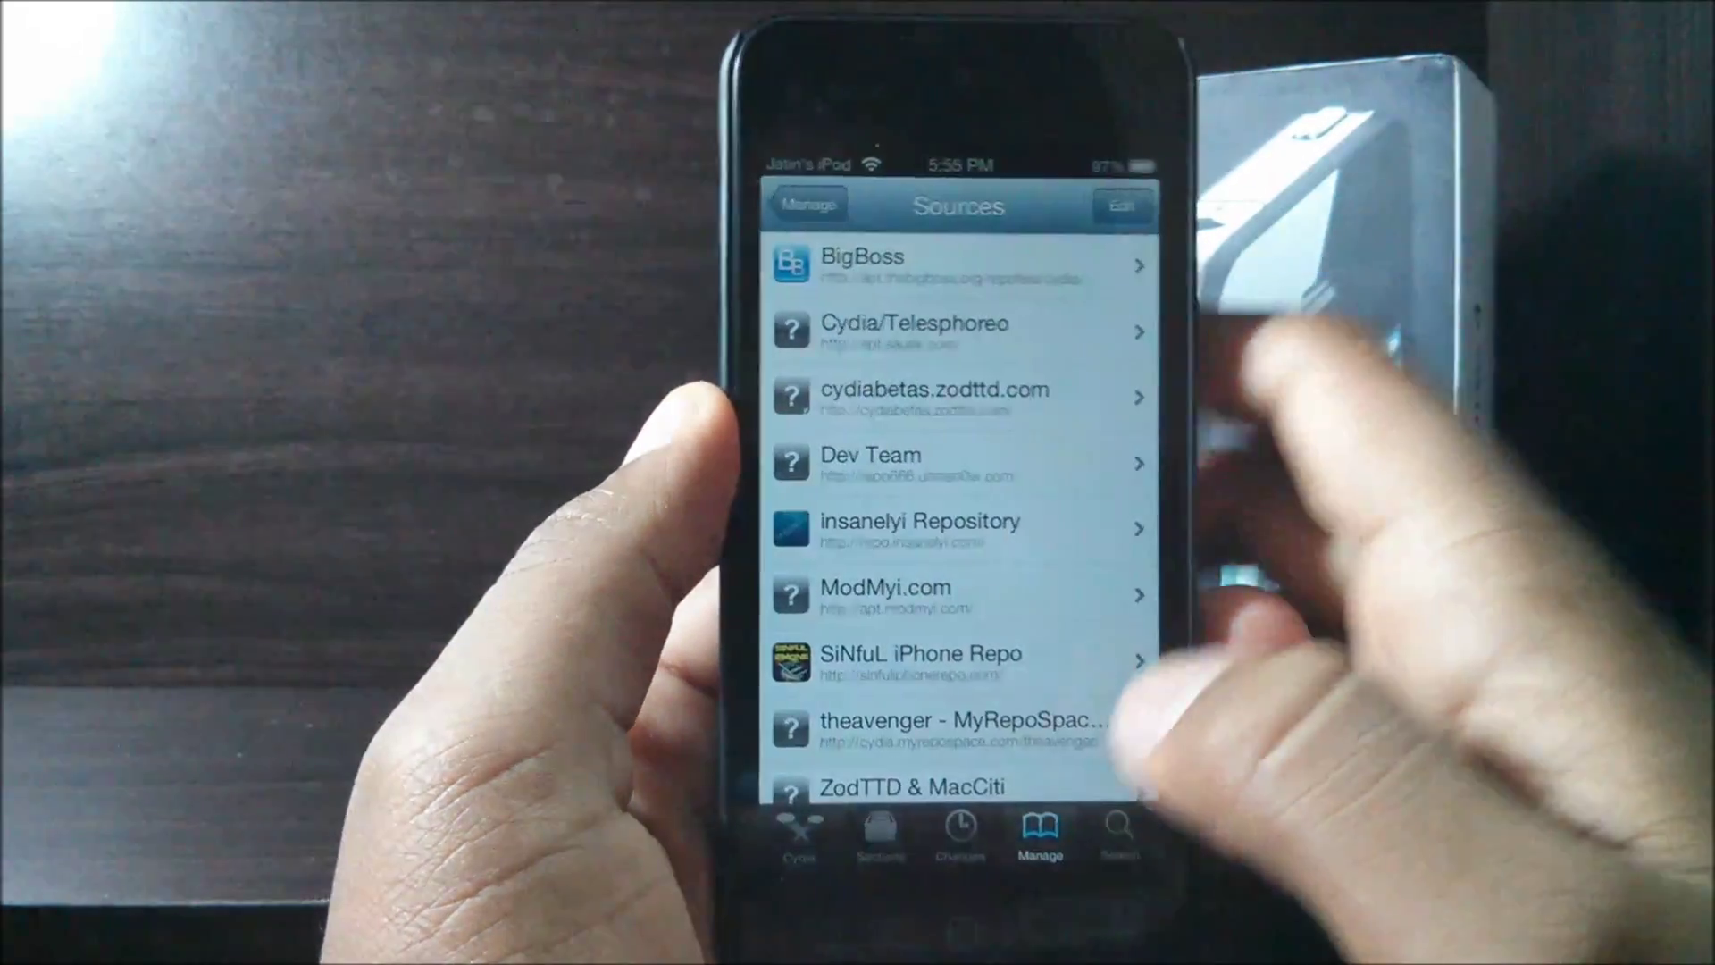
{"action": "scroll", "scroll_direction": "down", "scroll_amount": 3}
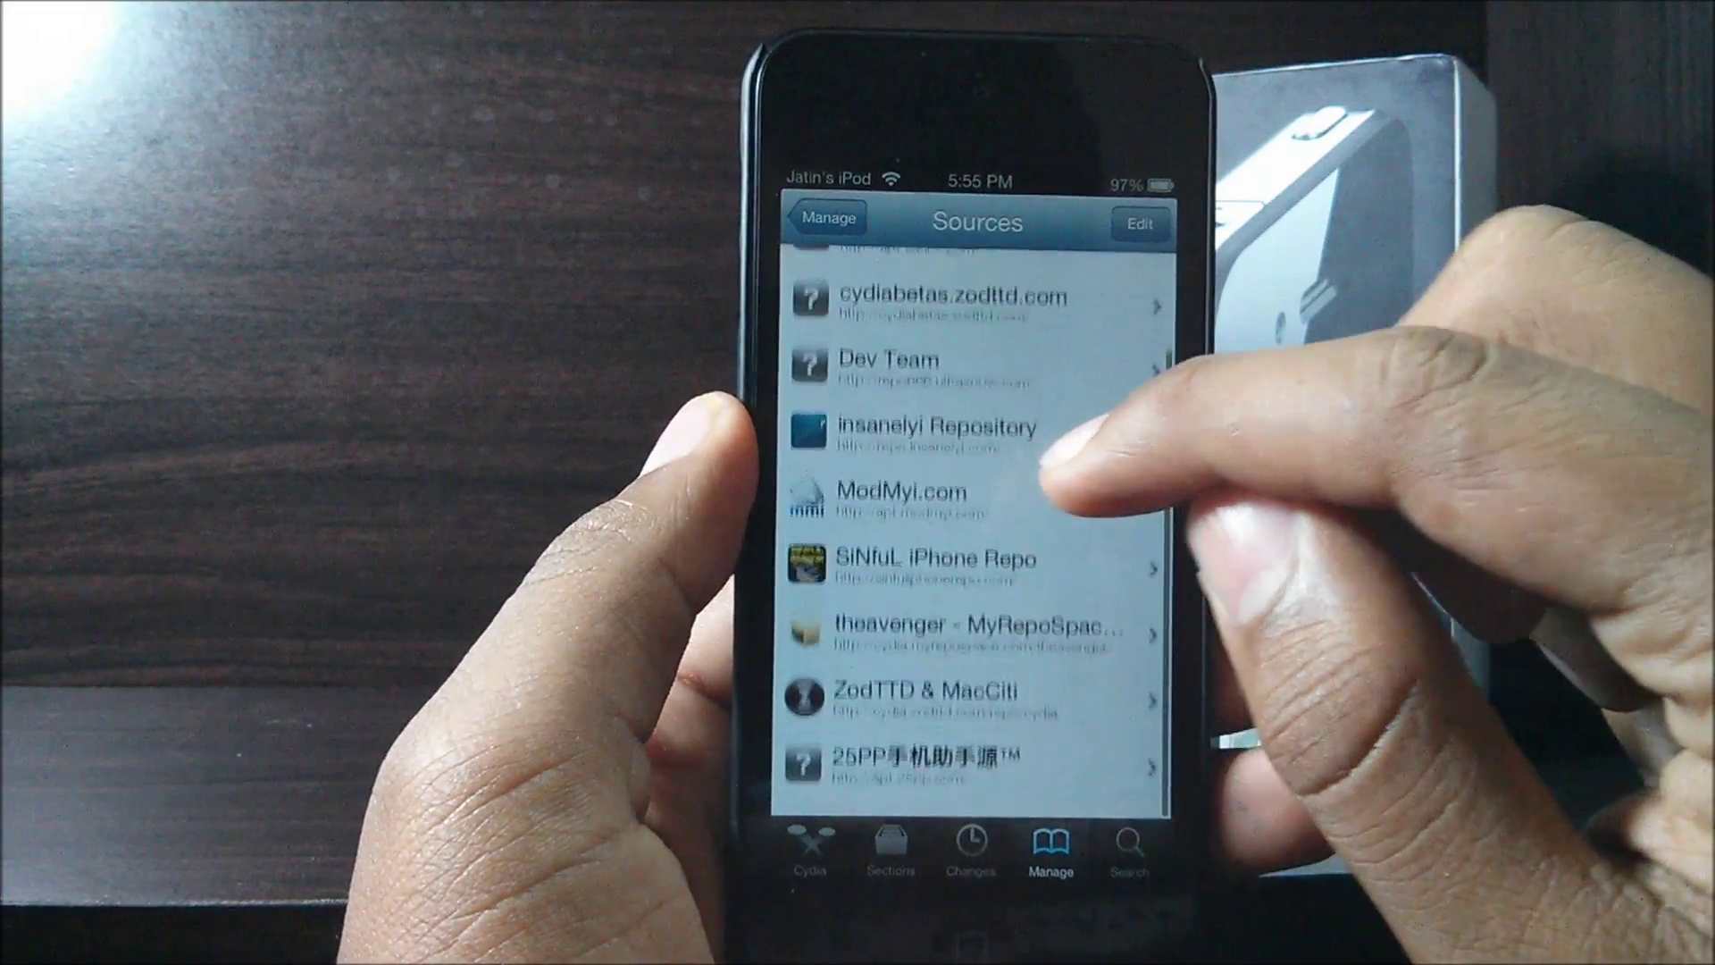